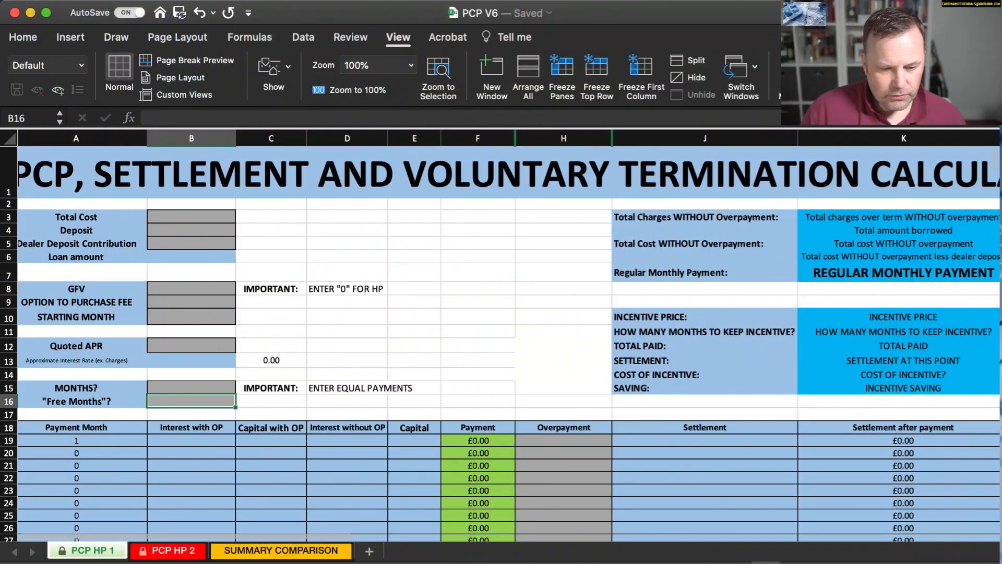
- Enter a £25,000 total cost and £500 deposit for quote one on PCP HP 1
click(281, 550)
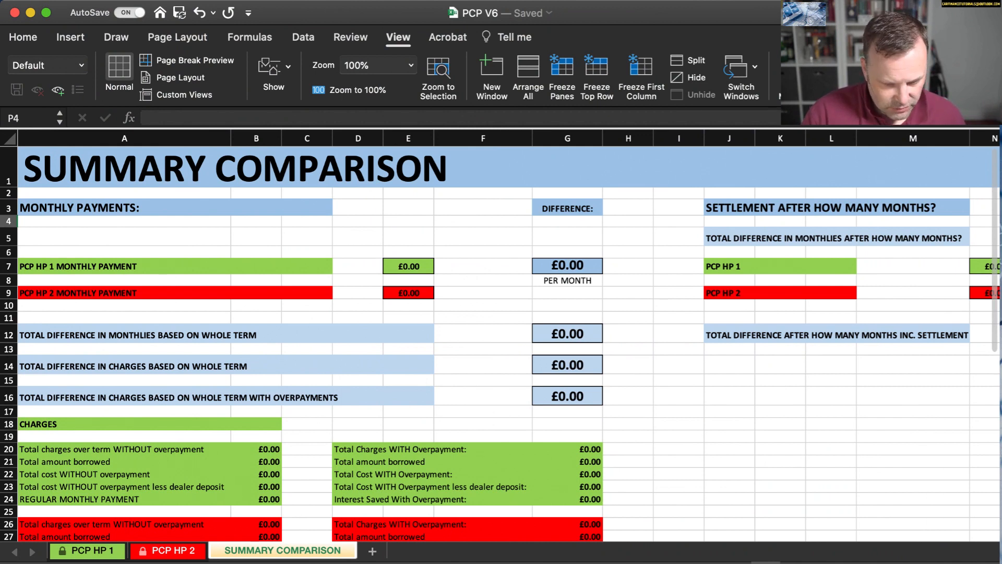
click(87, 550)
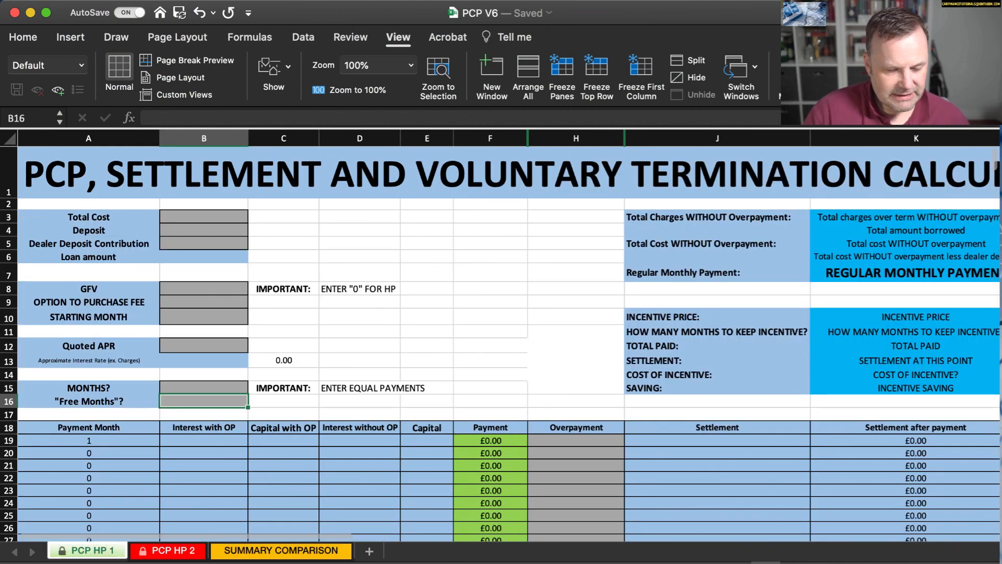
click(204, 217)
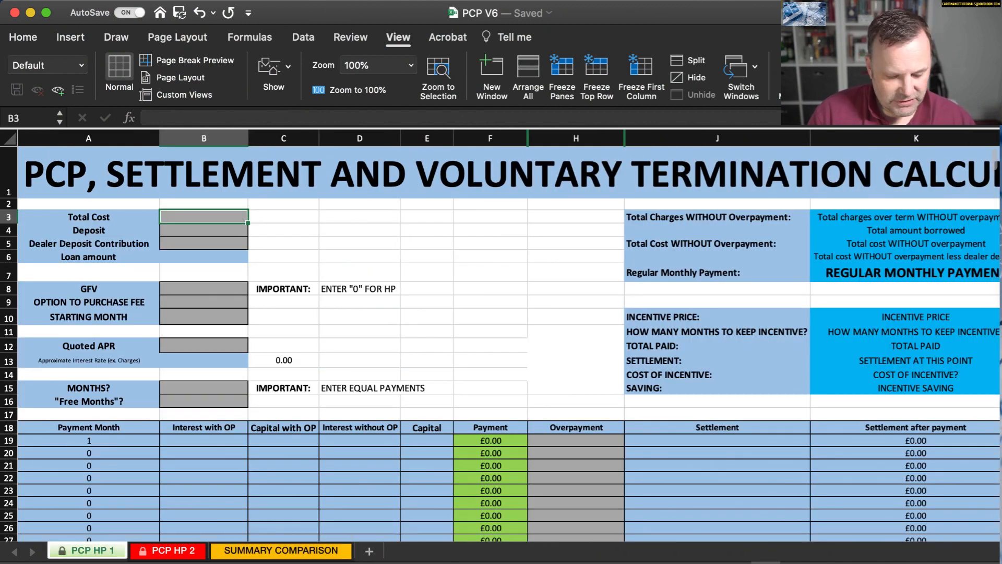
text(25000)
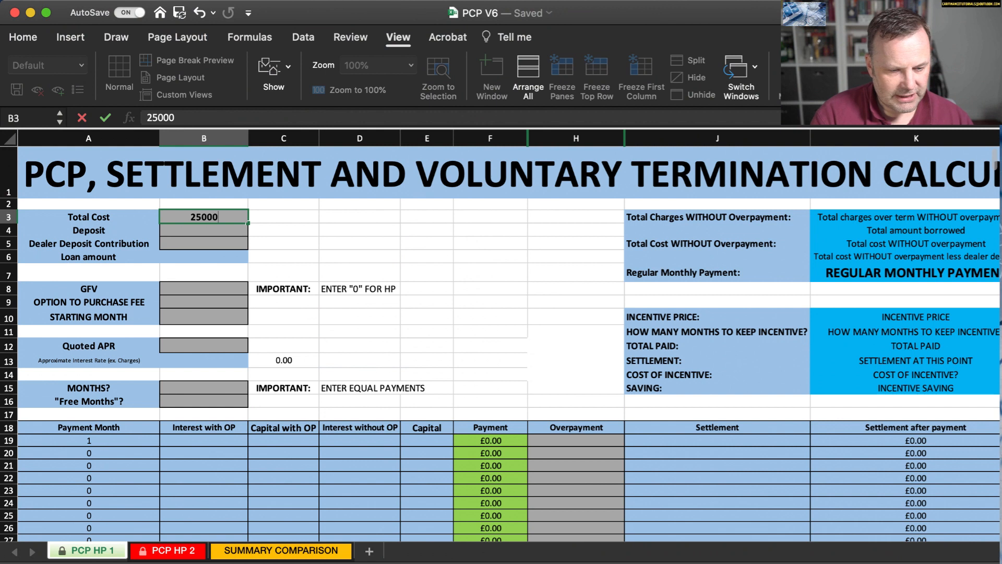
text(500.00)
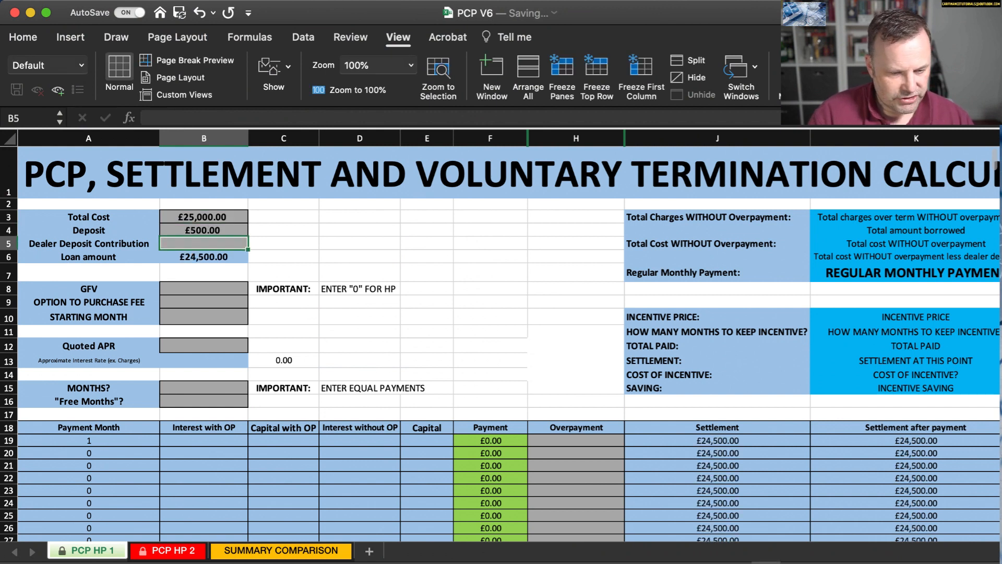
- Enter a £10,000 GFV, October 2020 start, 5.40 APR and 47 months for quote one
click(204, 288)
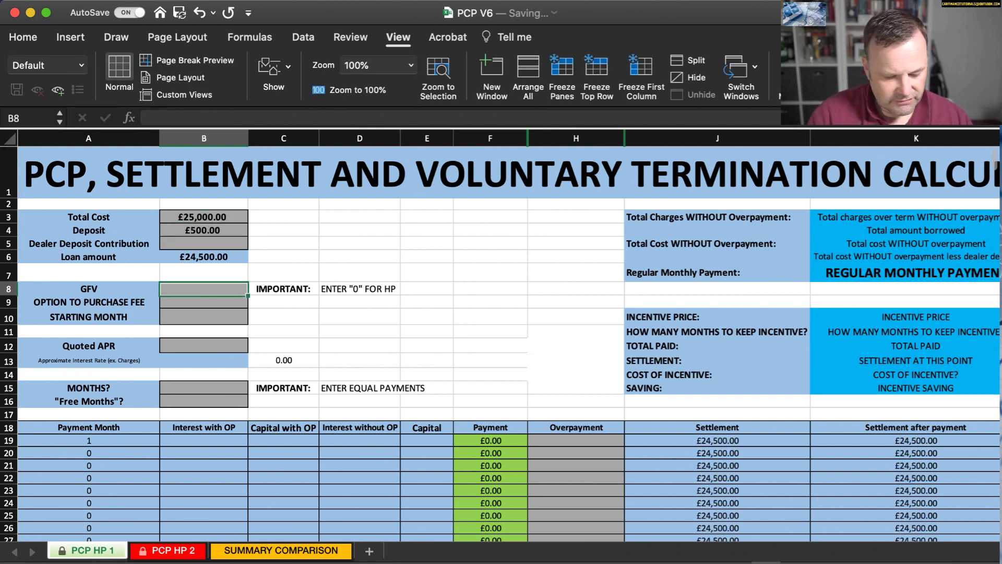
text(10000)
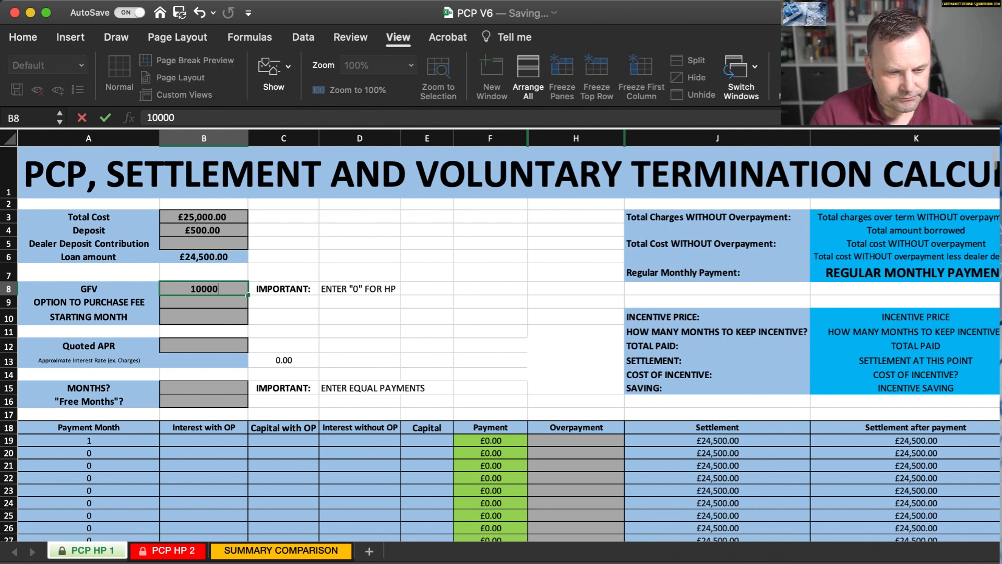
text(October 2020)
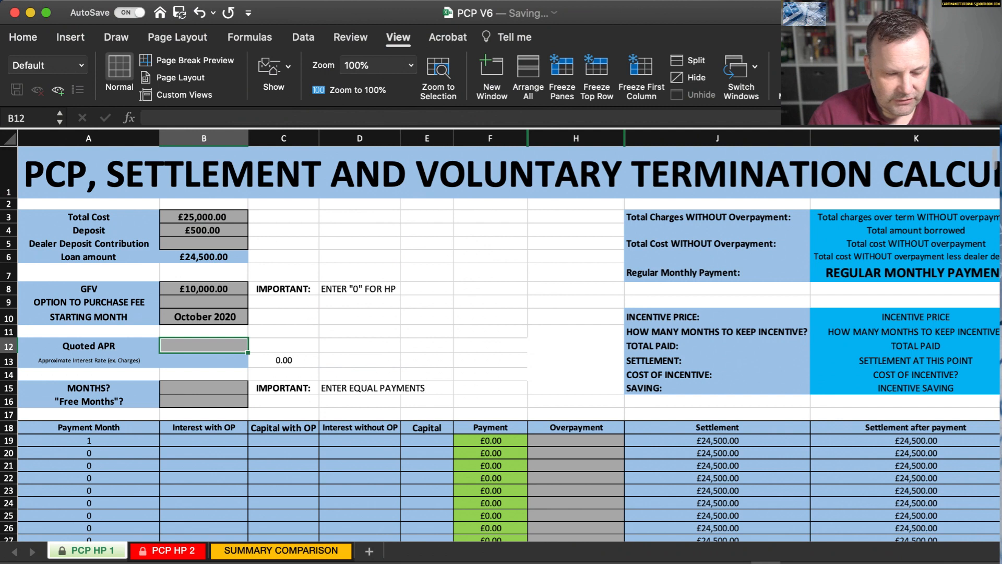
text(5.40)
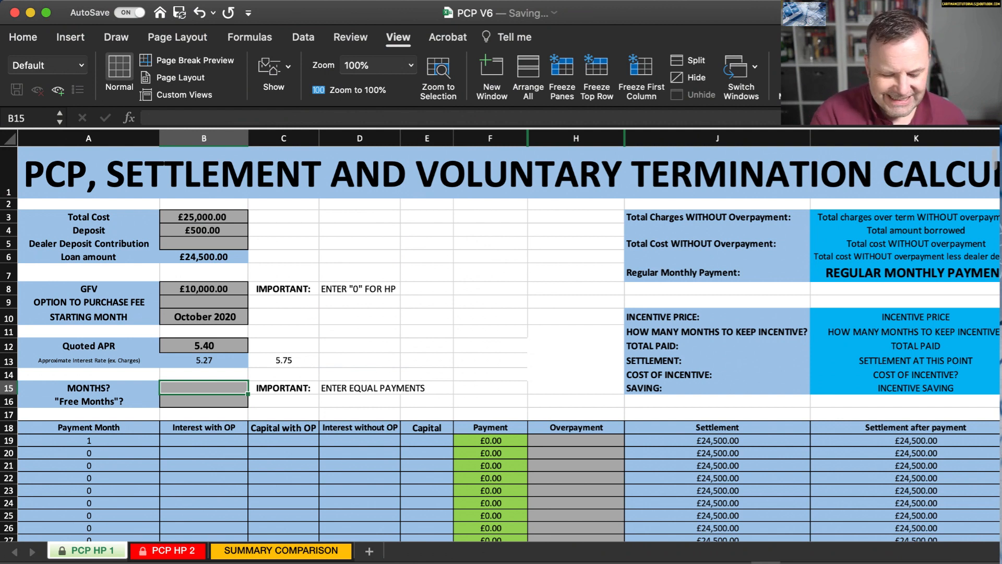
text(47)
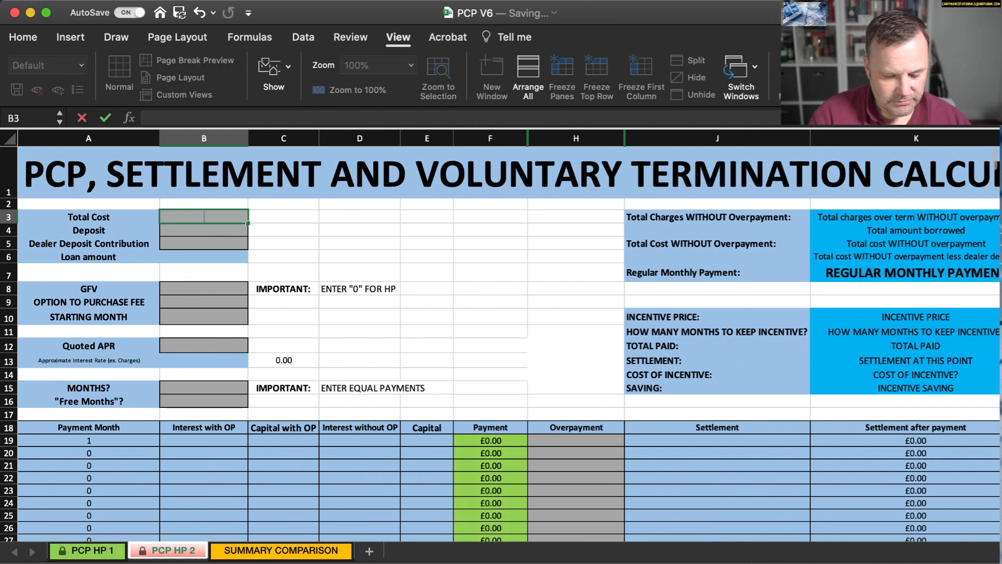
- Enter quote two's deposit, GFV, October 2020 start, 5.4 APR and 48 months, then view the comparison
text(5)
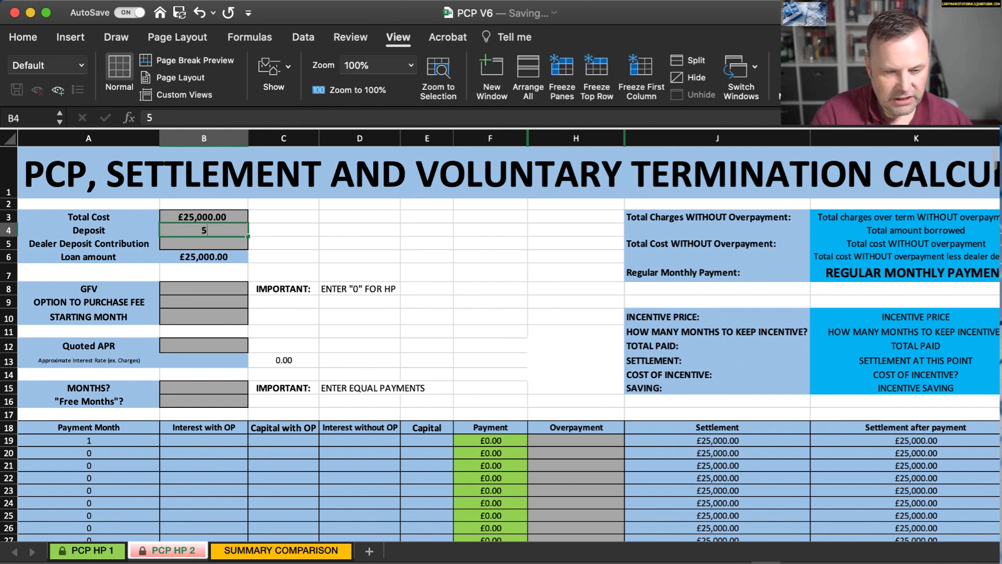
text(10,000.00)
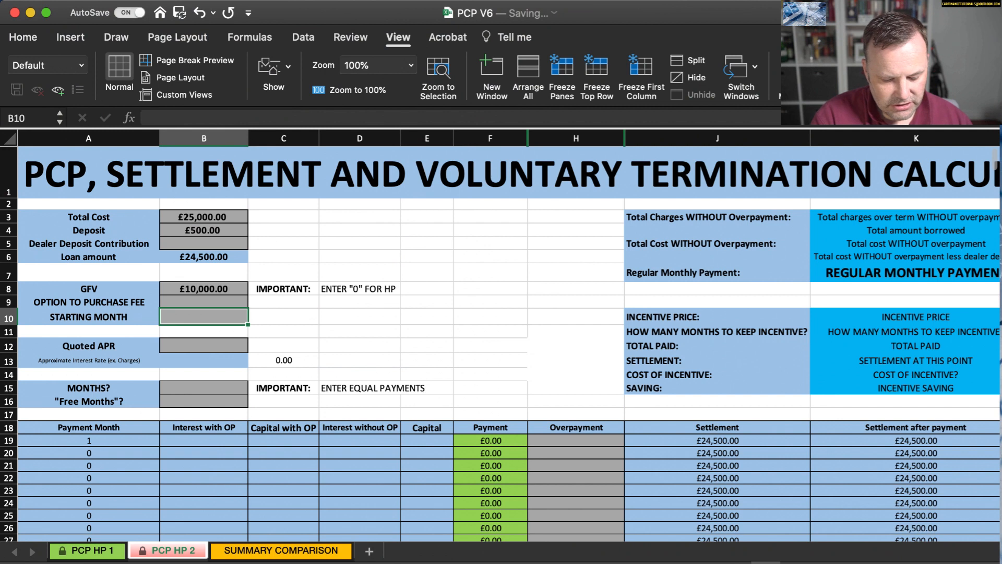
text(October 202)
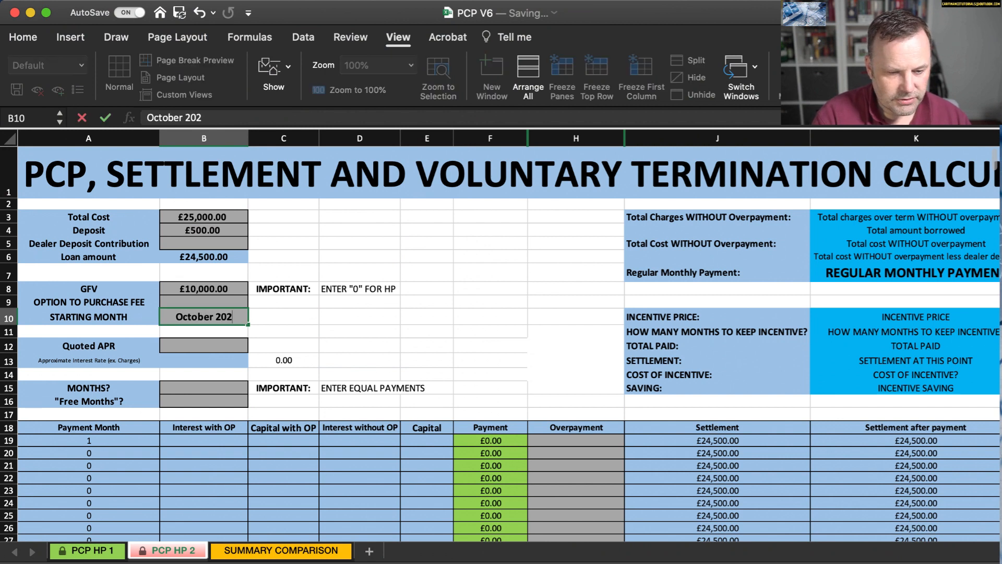
text(5.40)
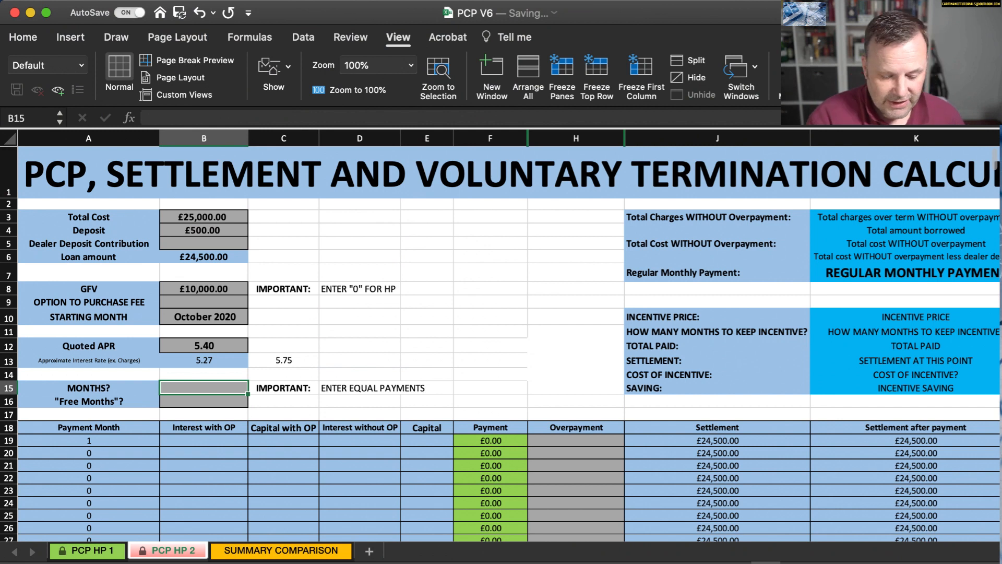
text(48.00)
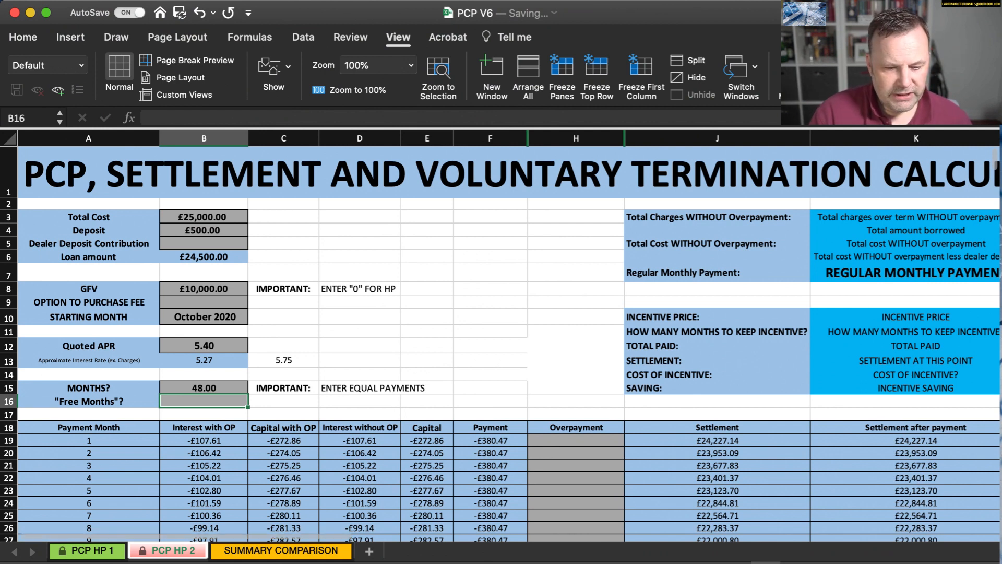
click(281, 550)
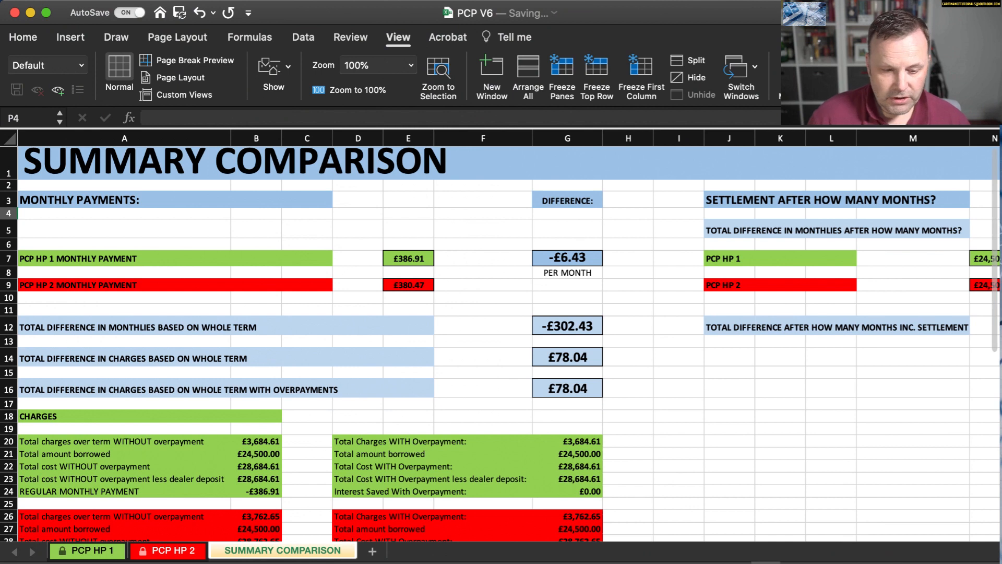
click(87, 551)
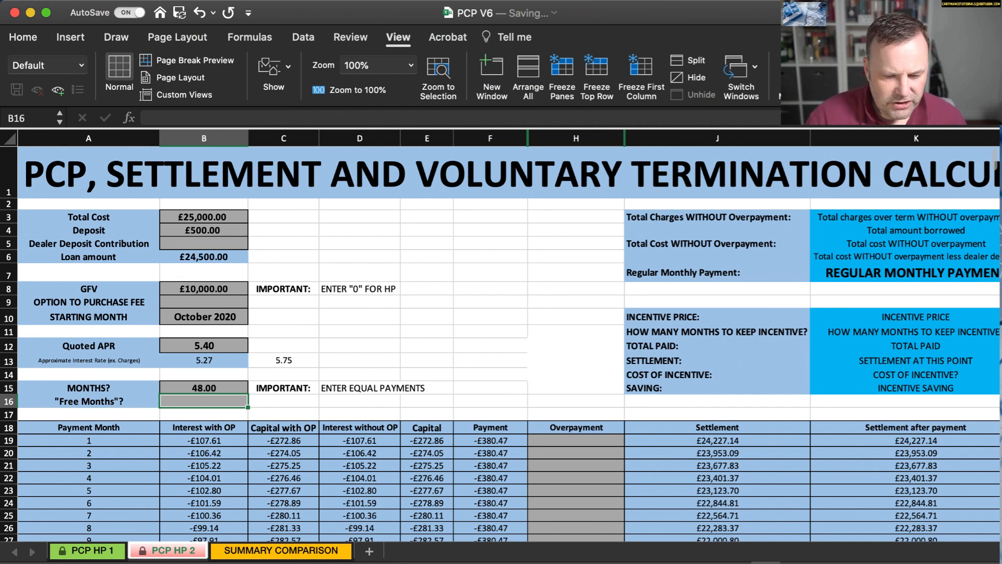
click(281, 550)
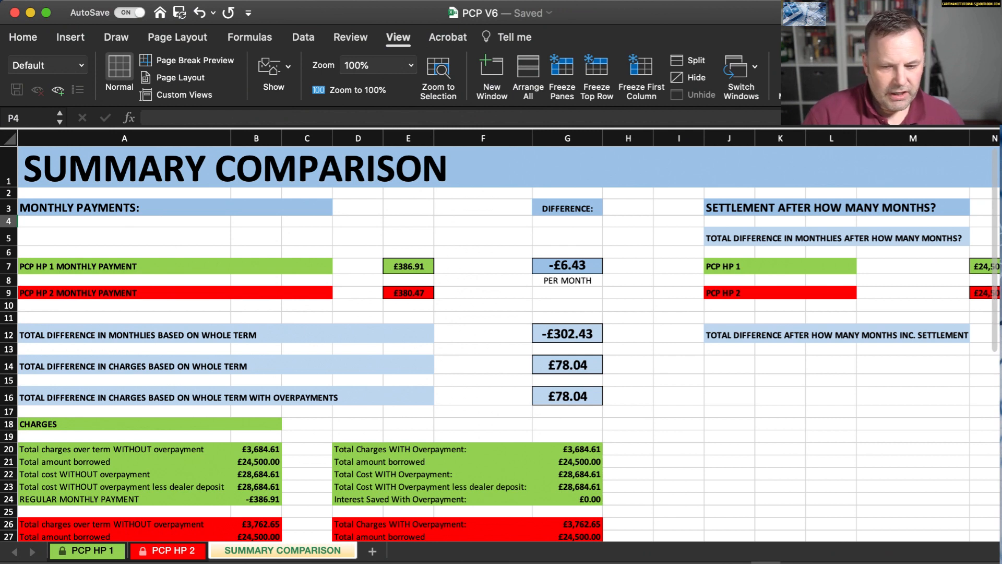
scroll(right, 3)
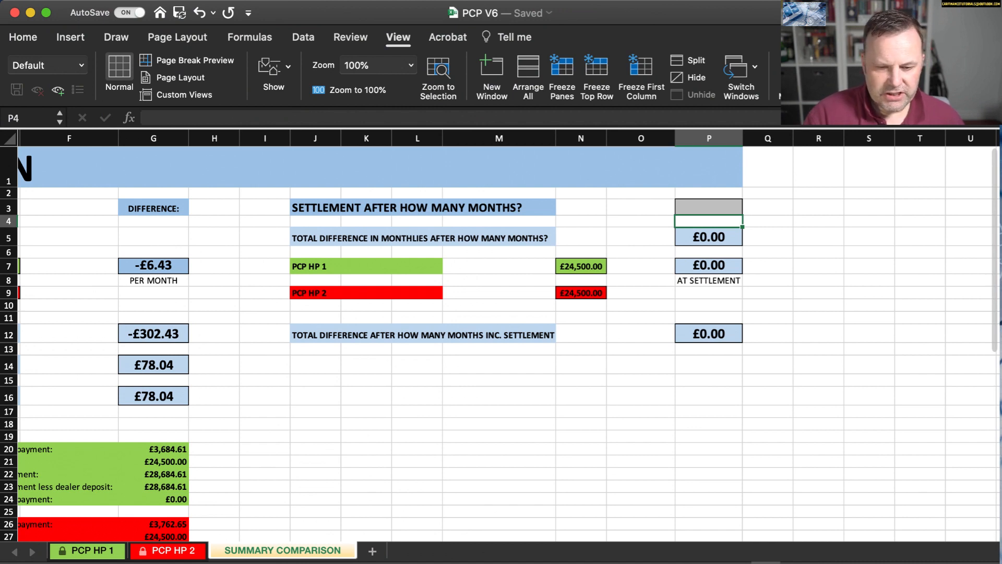
- Set the settlement month on Summary Comparison to 36, then to 12
text(36)
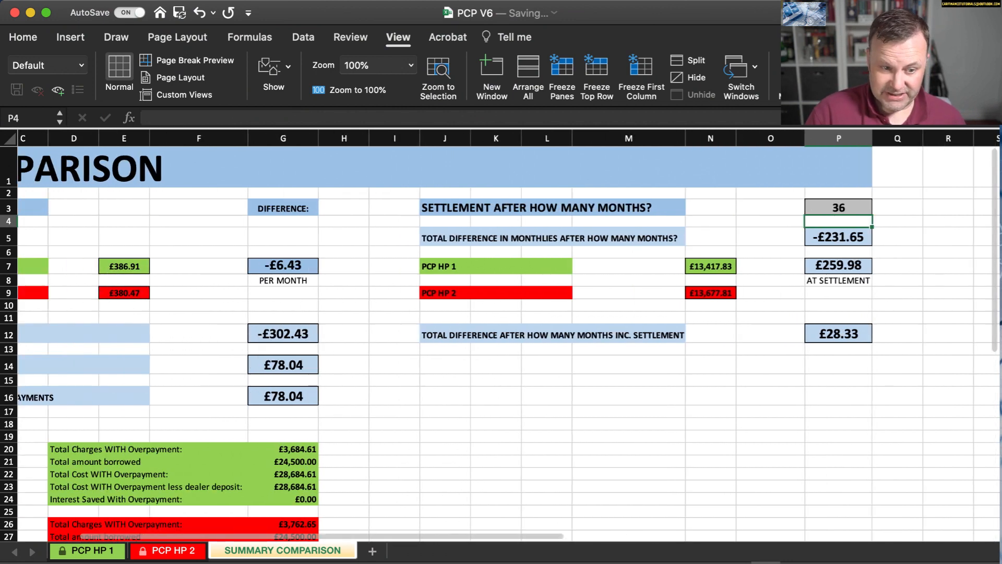
scroll(right, 3)
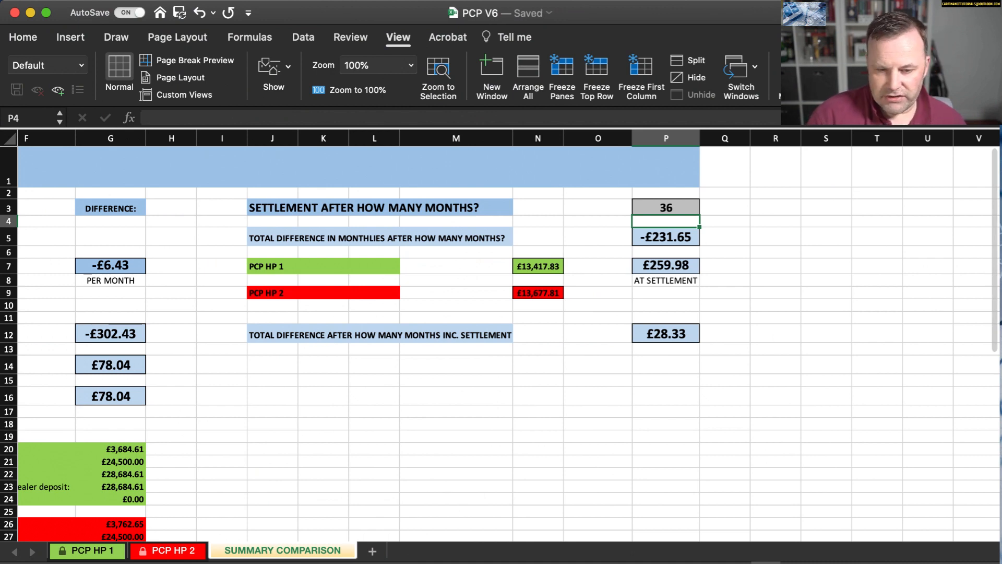
text(12)
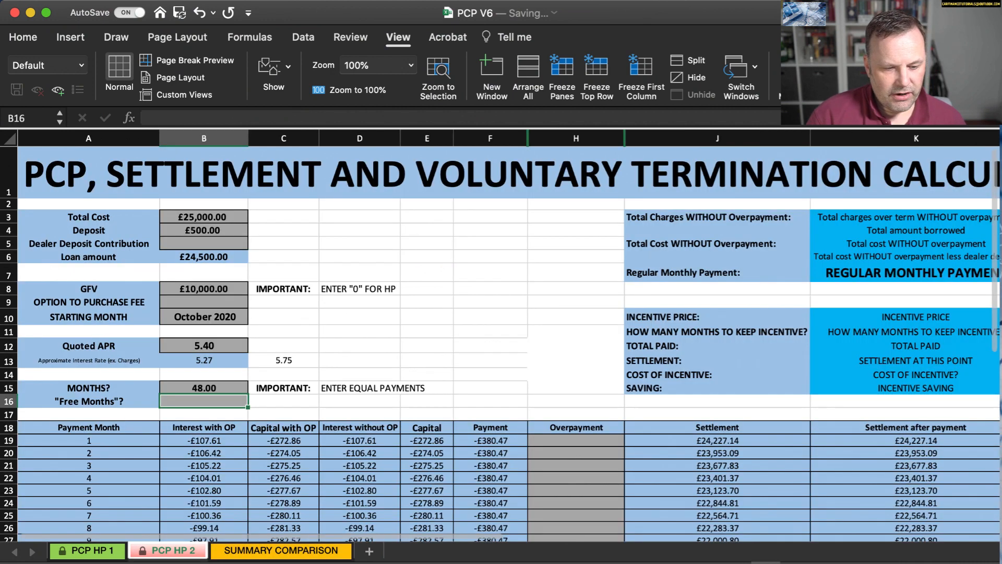
- Set the PCP HP 2 term to 47 months and check the comparison
click(204, 387)
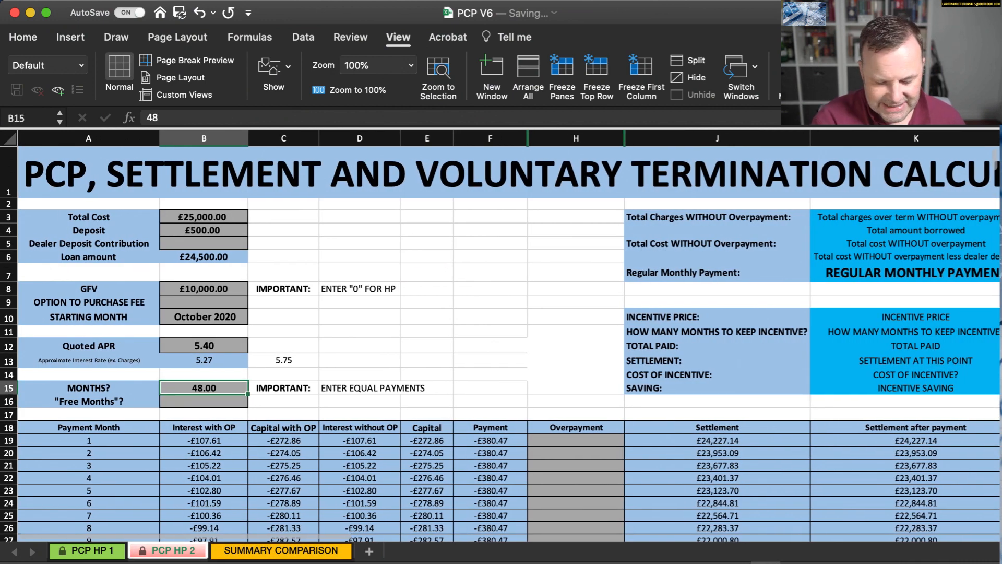
text(47)
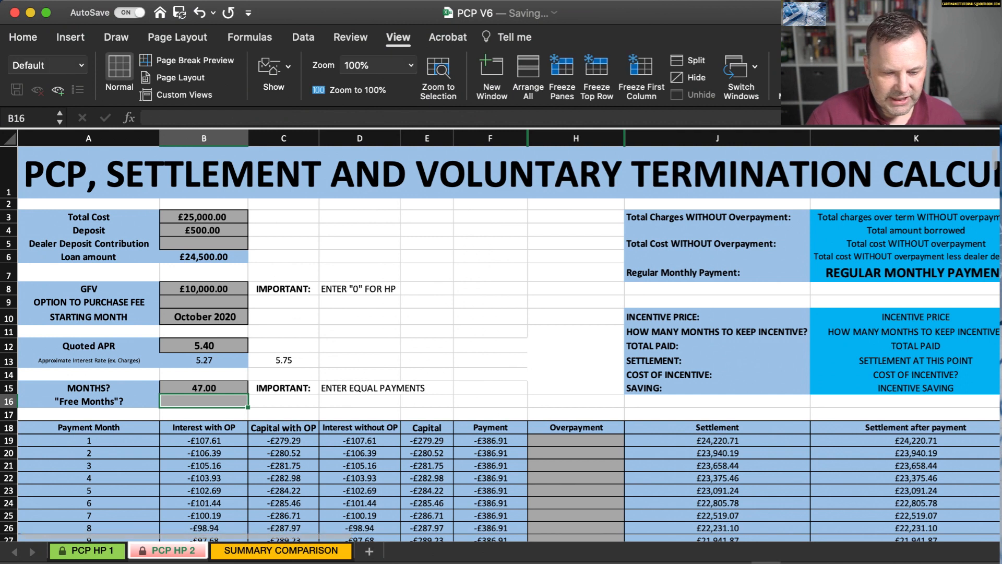
click(280, 550)
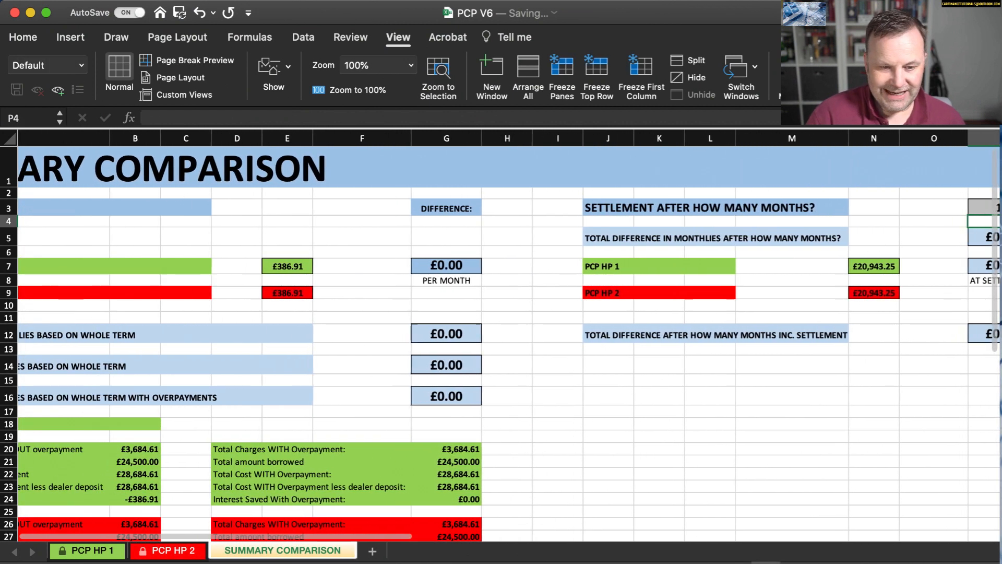
- Set the PCP HP 2 quoted APR to 3.9 and return to the comparison
click(167, 551)
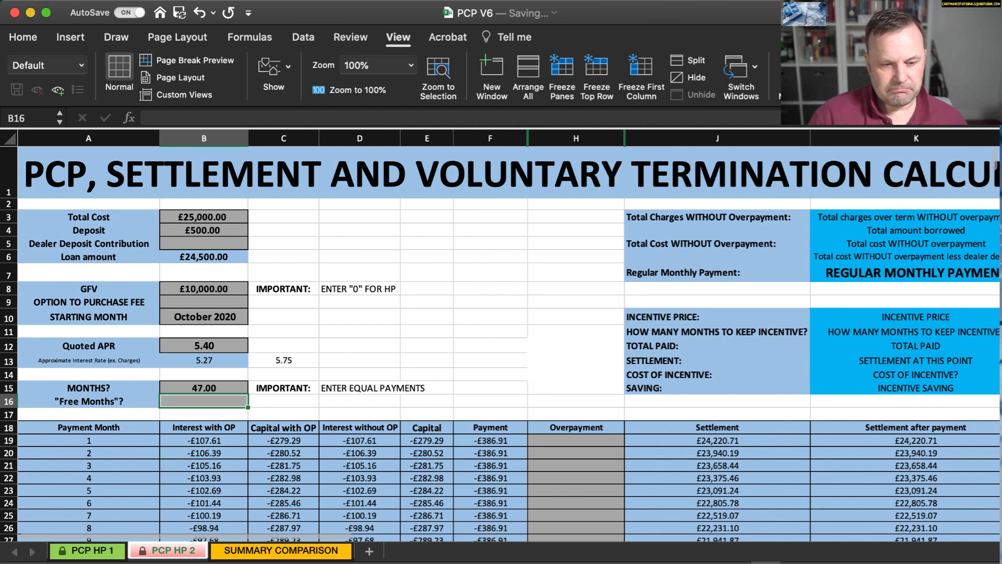
text(3.)
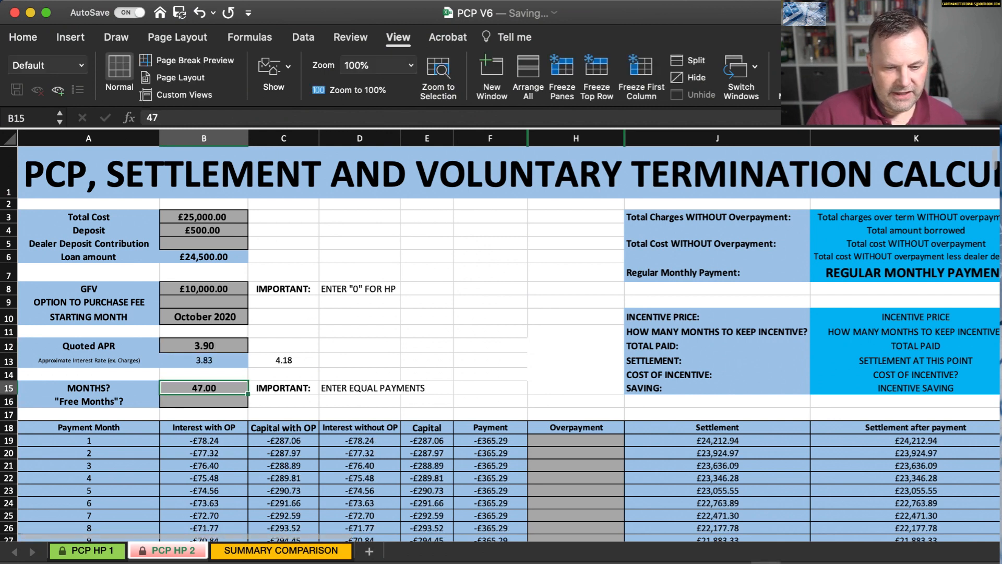
click(280, 550)
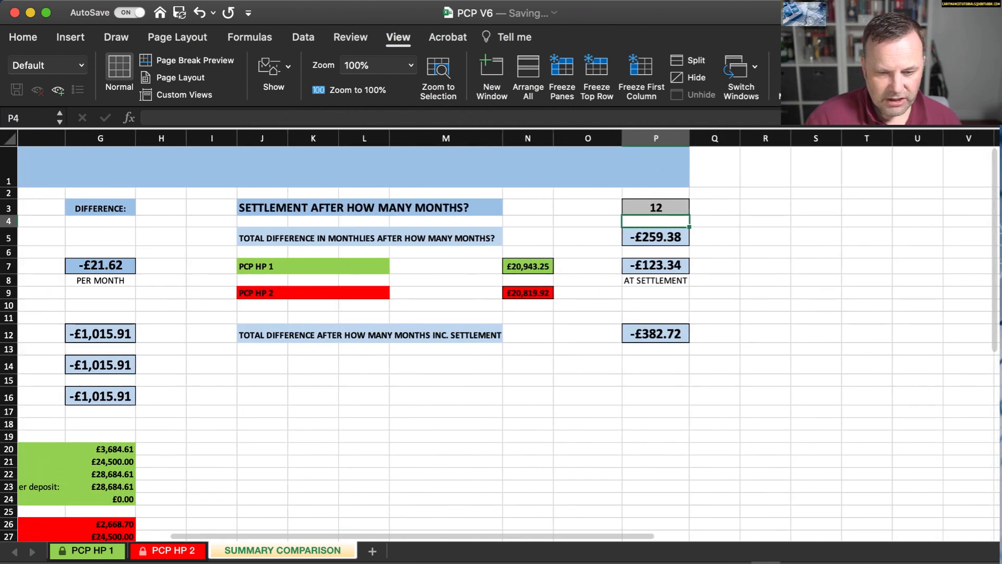
- Review the Summary Comparison charges, then switch to the PCP HP 1 sheet
click(655, 207)
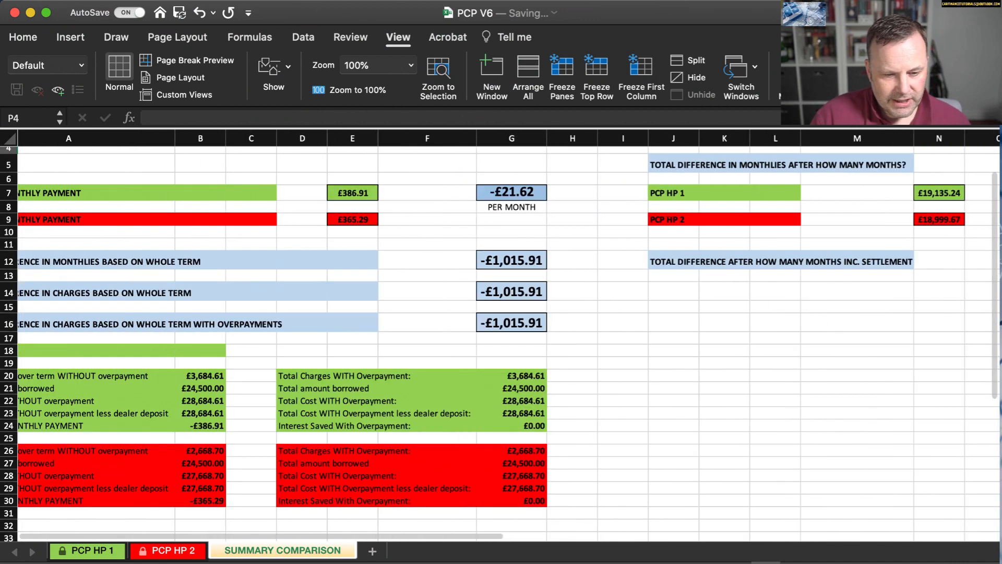
click(86, 550)
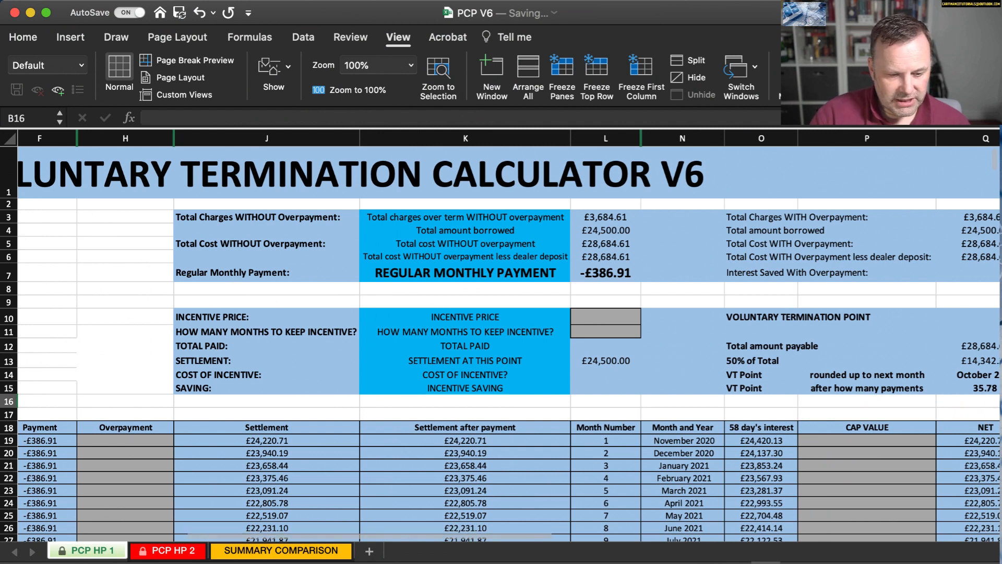
- Add a £2,500 month 12 overpayment to both quotes
click(281, 551)
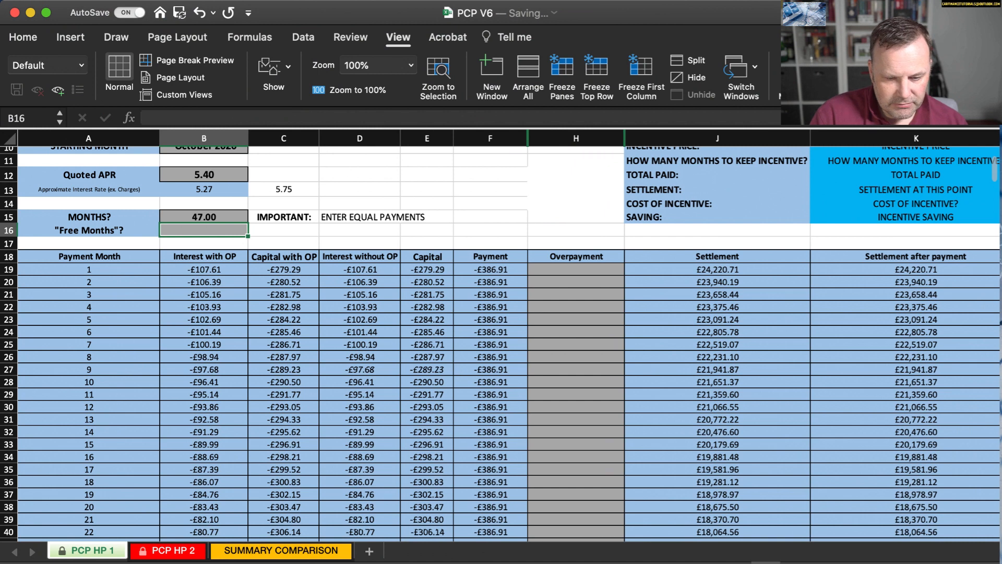
text(250)
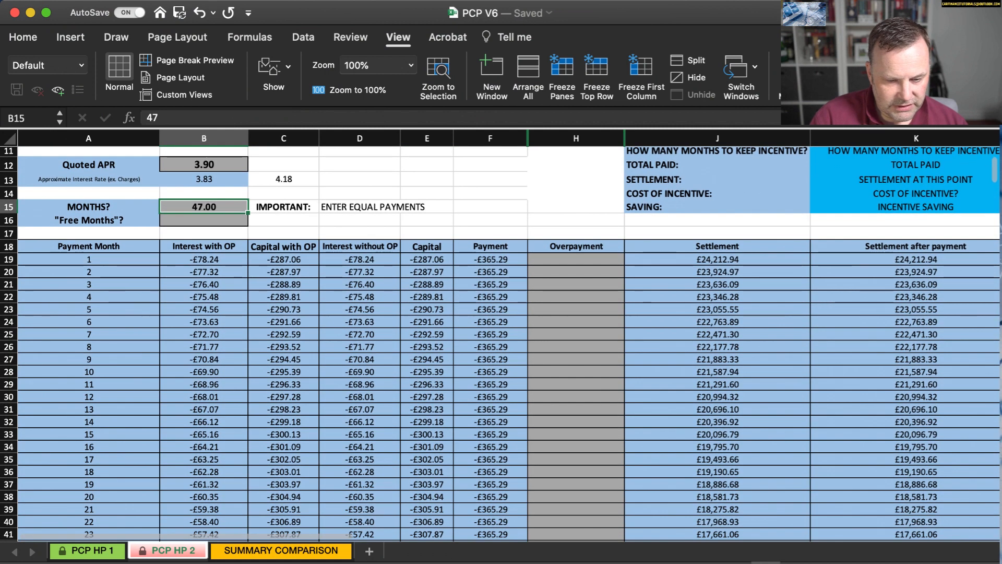
text(250)
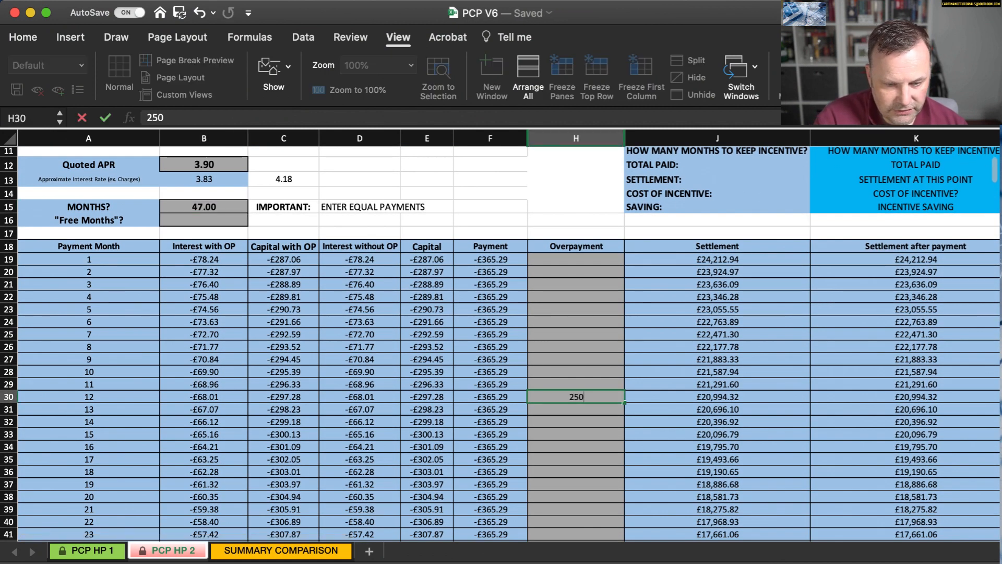
click(281, 551)
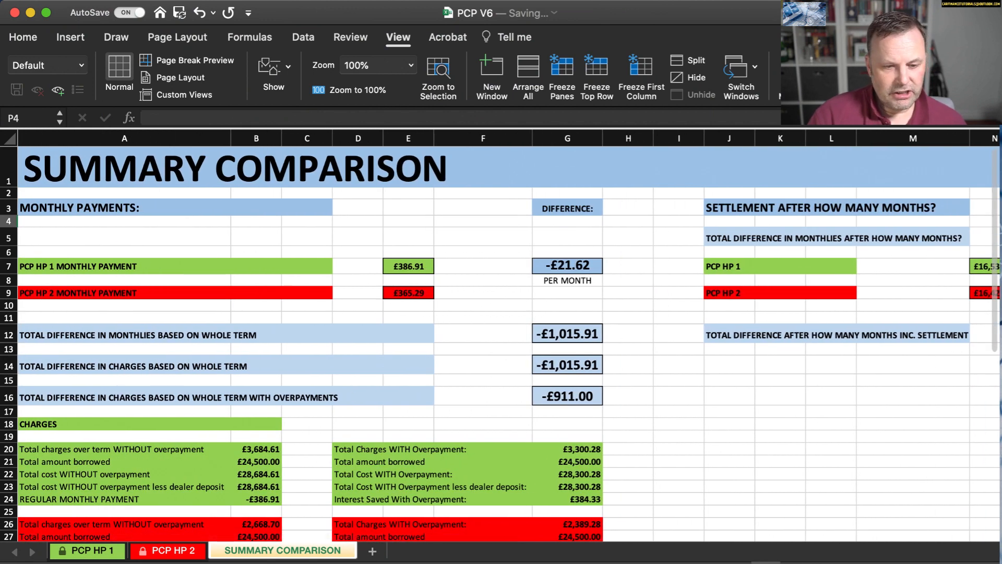
- Check the overpayment on the calculator sheet and return to the -£911.00 comparison
click(168, 550)
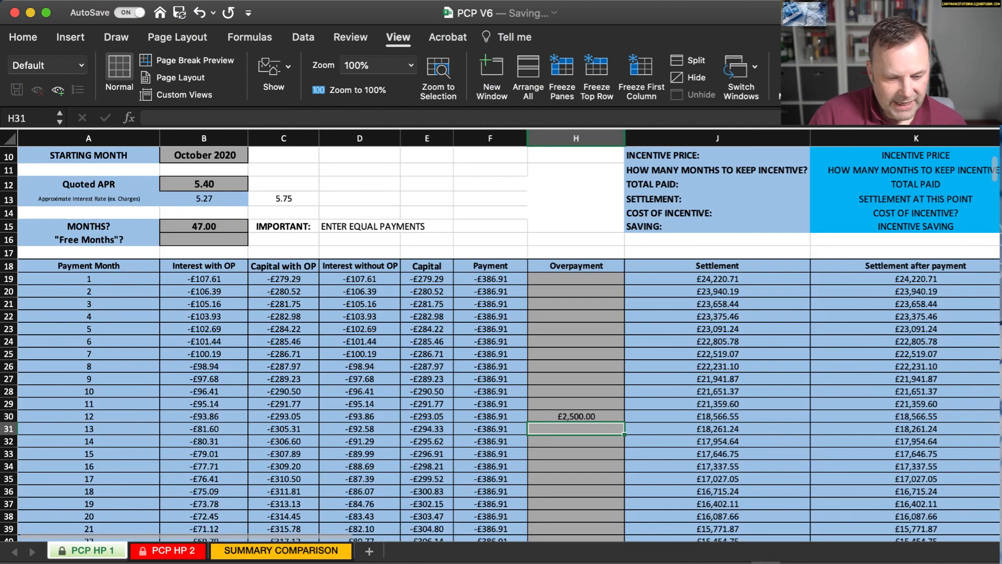
click(281, 550)
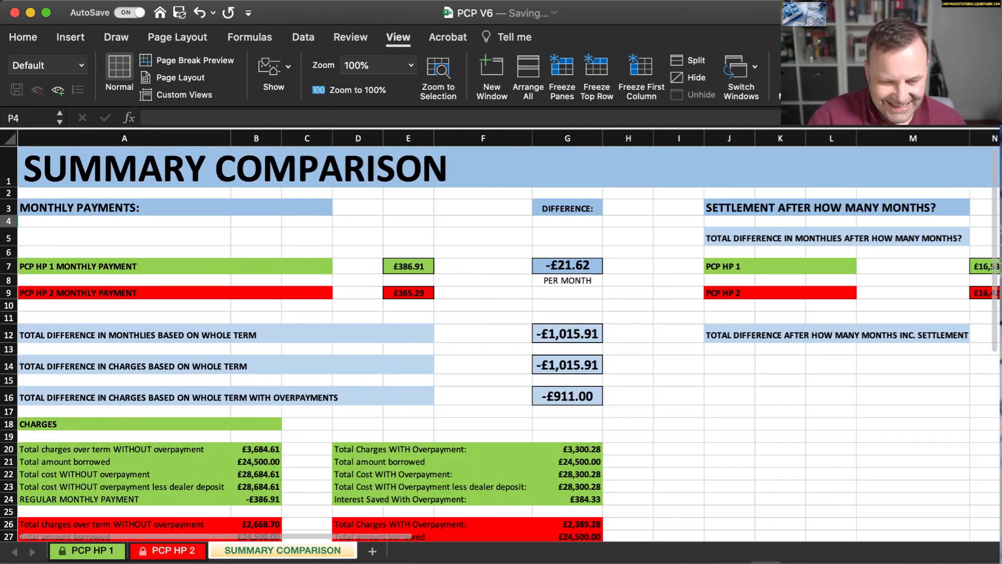